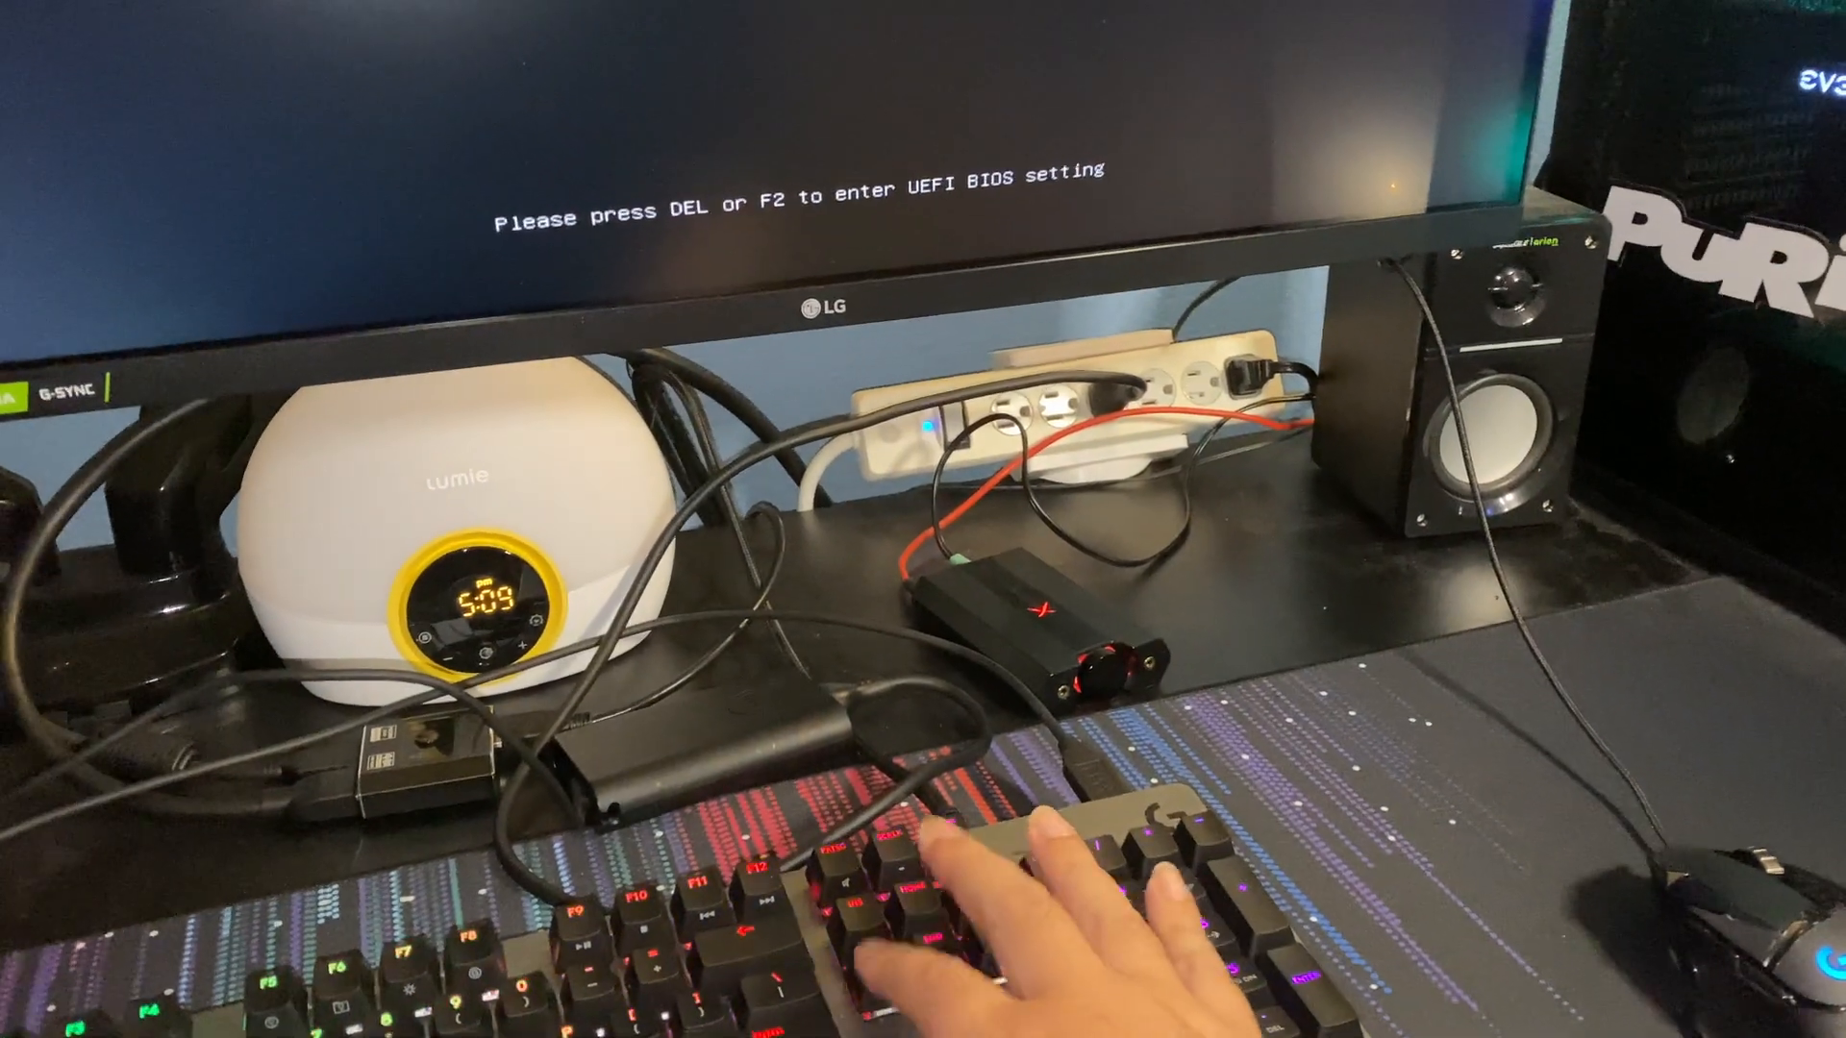
Enter UEFI BIOS EZ mode at boot, showing the Lexar 1TB and Samsung 970 EVO Plus 2TB NVMe SSDs
{"action": "key", "text": "Delete"}
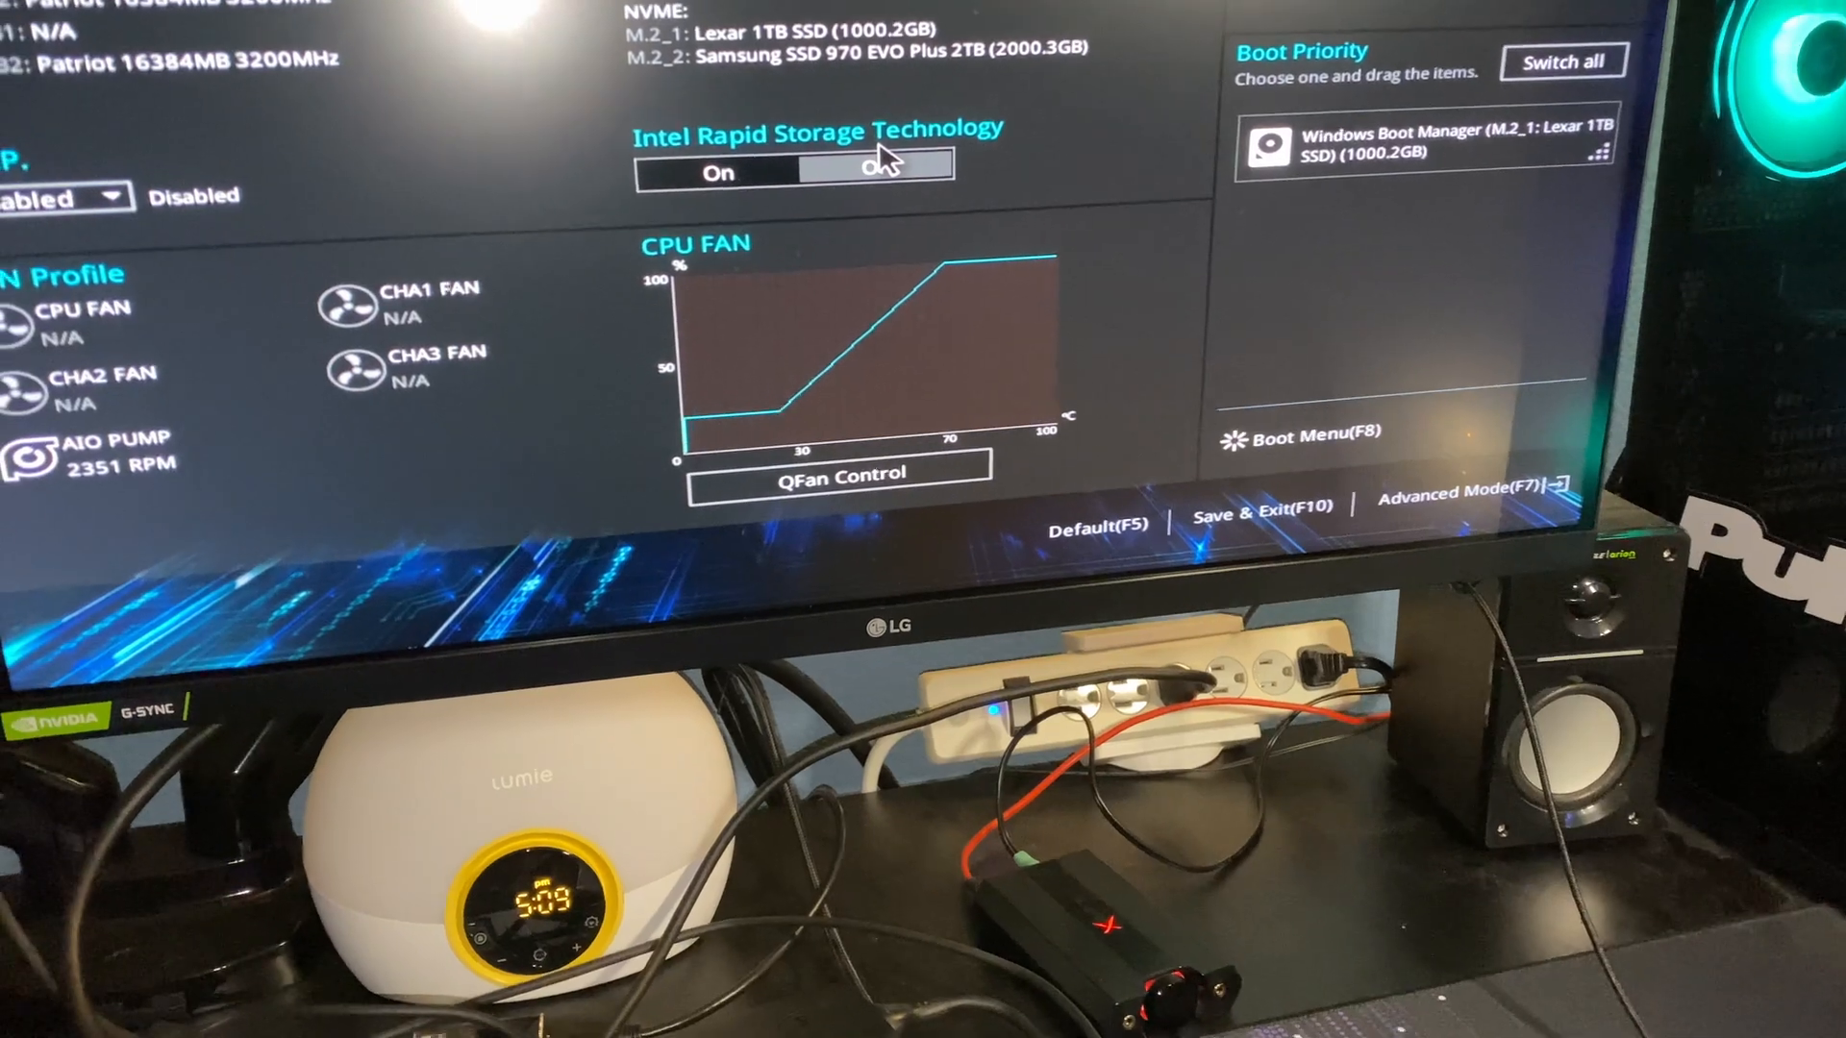